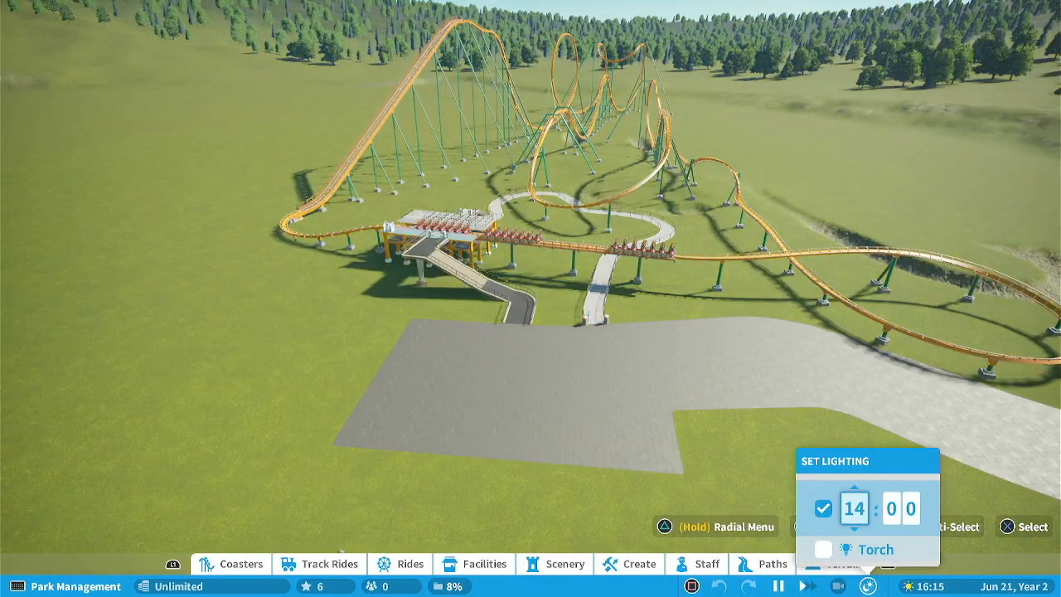
# Set the park lighting time to evening so the coaster scene turns dark.
pyautogui.click(853, 491)
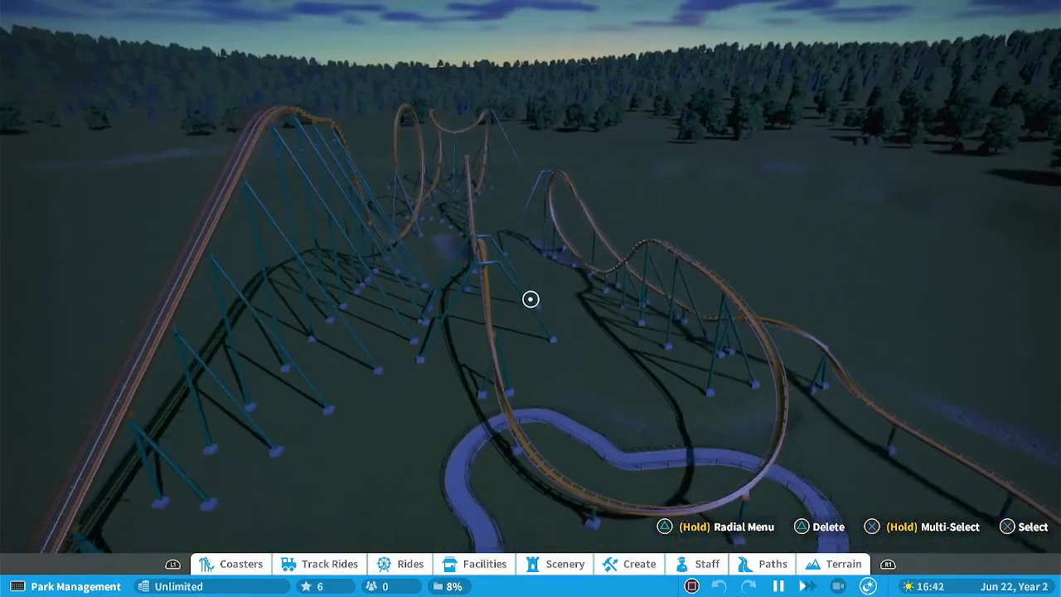
# Pause the game, bringing up the pause menu on the Basic controls page.
pyautogui.moveTo(531, 299); pyautogui.dragTo(531, 166)
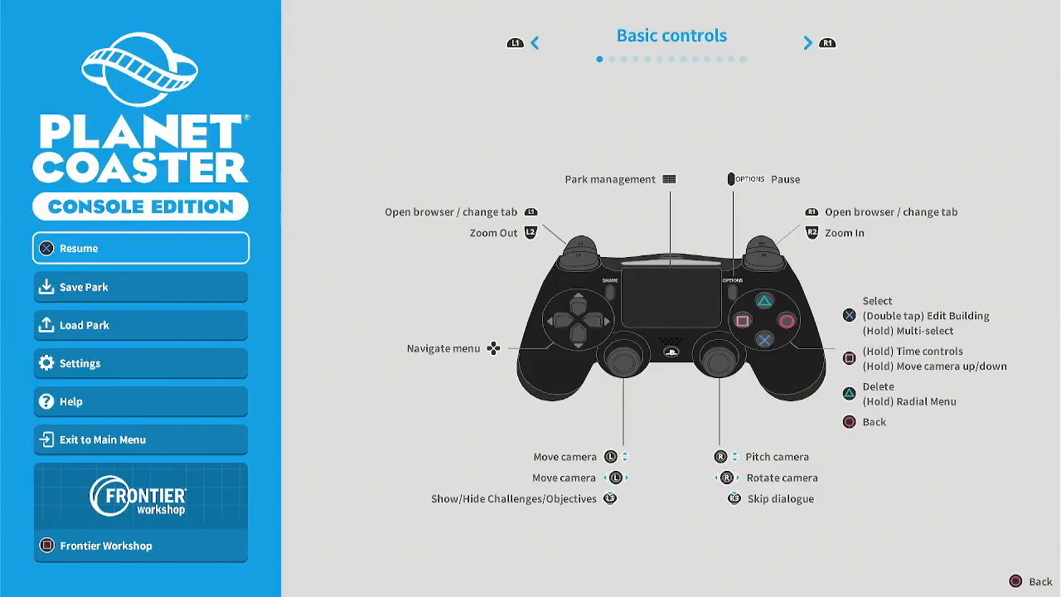
# Browse the Audio, Interface and Game settings pages, then back out to the park.
pyautogui.click(140, 363)
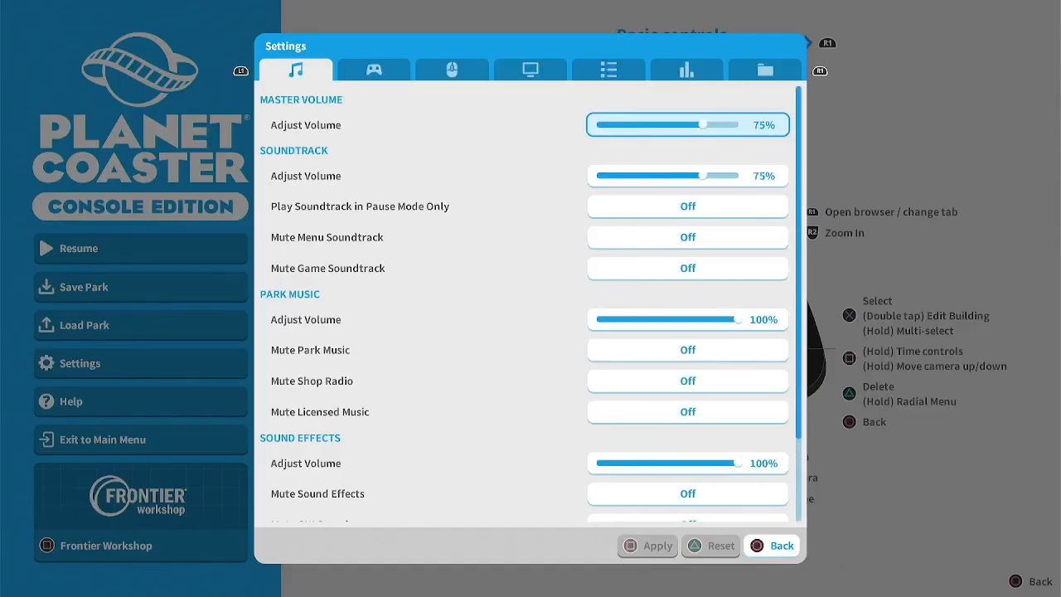
pyautogui.click(608, 70)
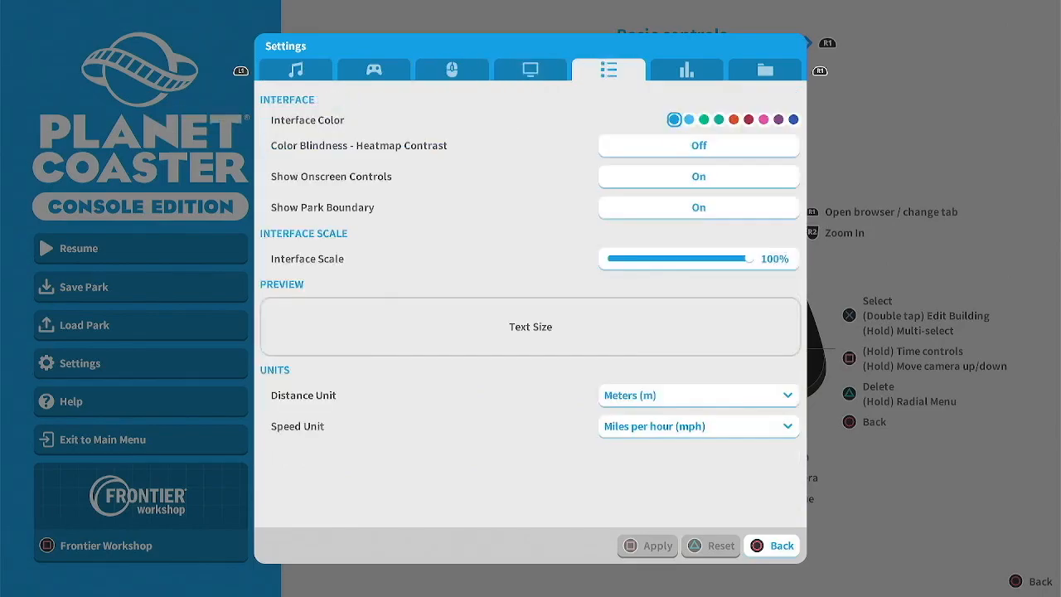
pyautogui.click(686, 70)
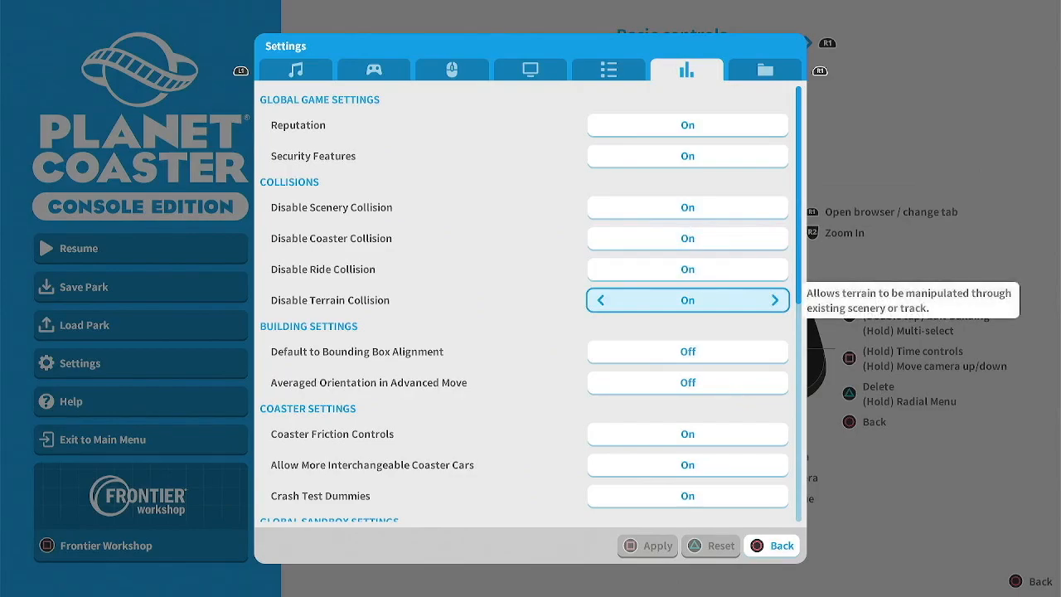
pyautogui.click(771, 545)
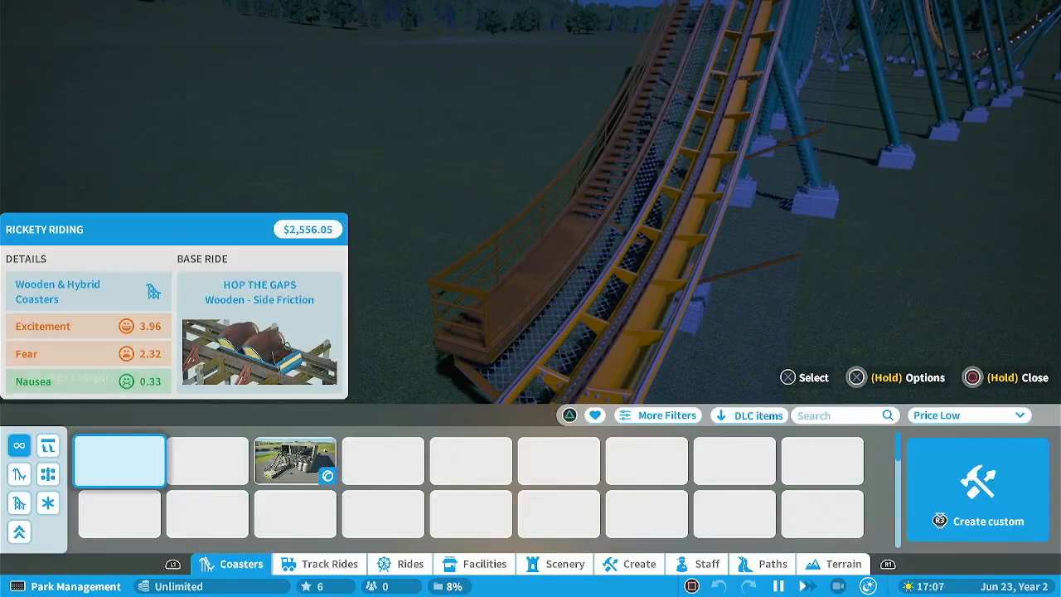
# Choose Streetlamp 2 from the Scenery Props Lighting category for the lift hill walkway.
pyautogui.click(566, 564)
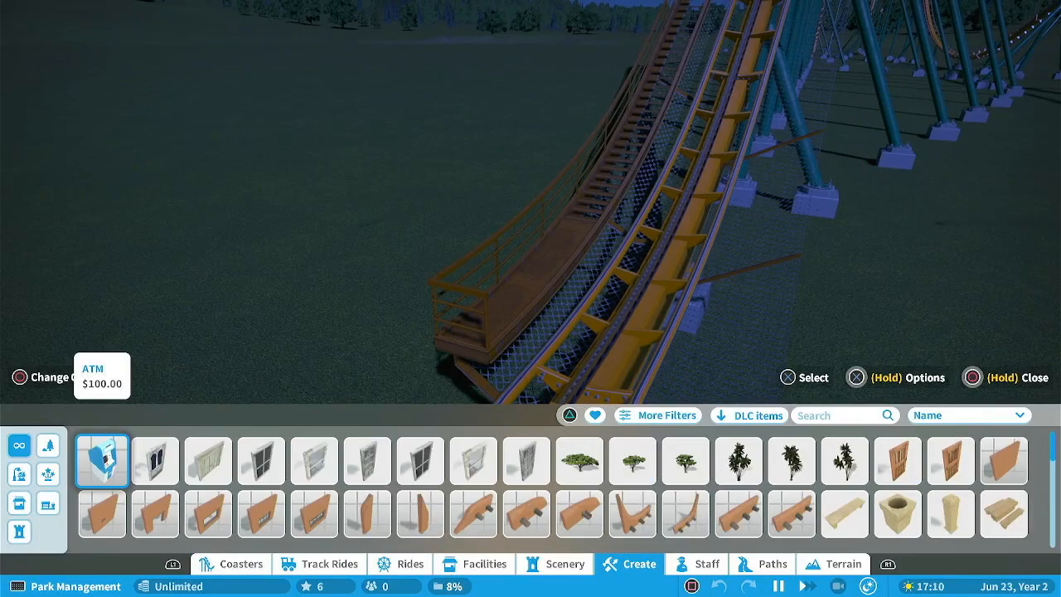
pyautogui.click(707, 564)
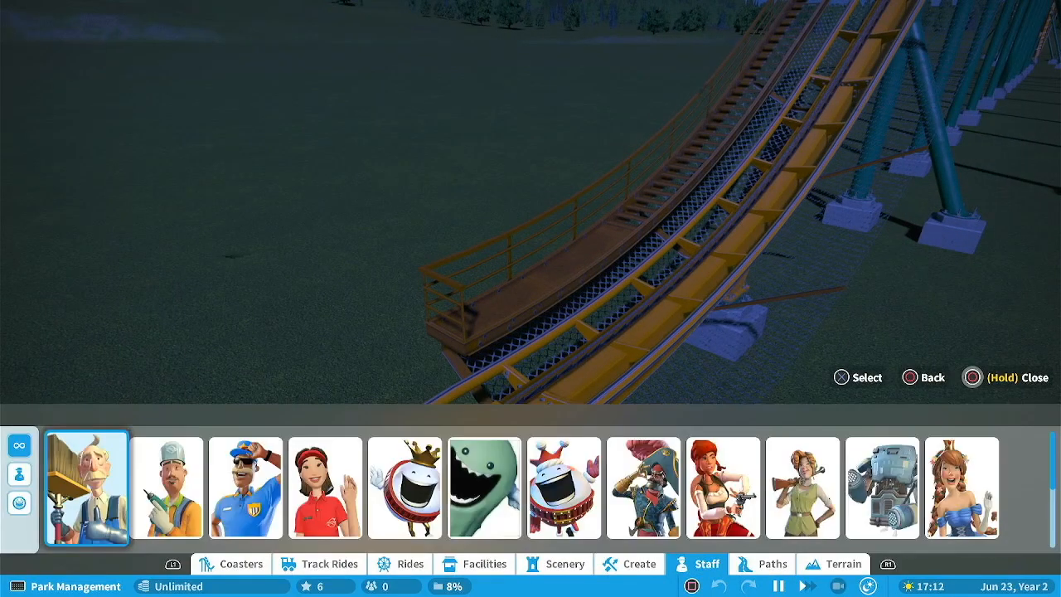
pyautogui.click(639, 563)
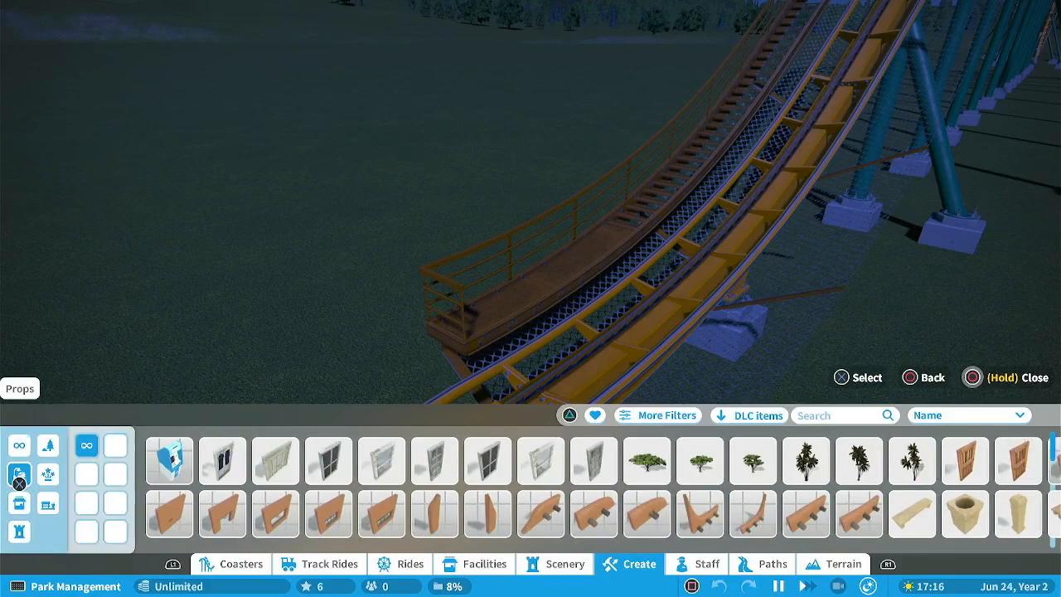
pyautogui.click(153, 446)
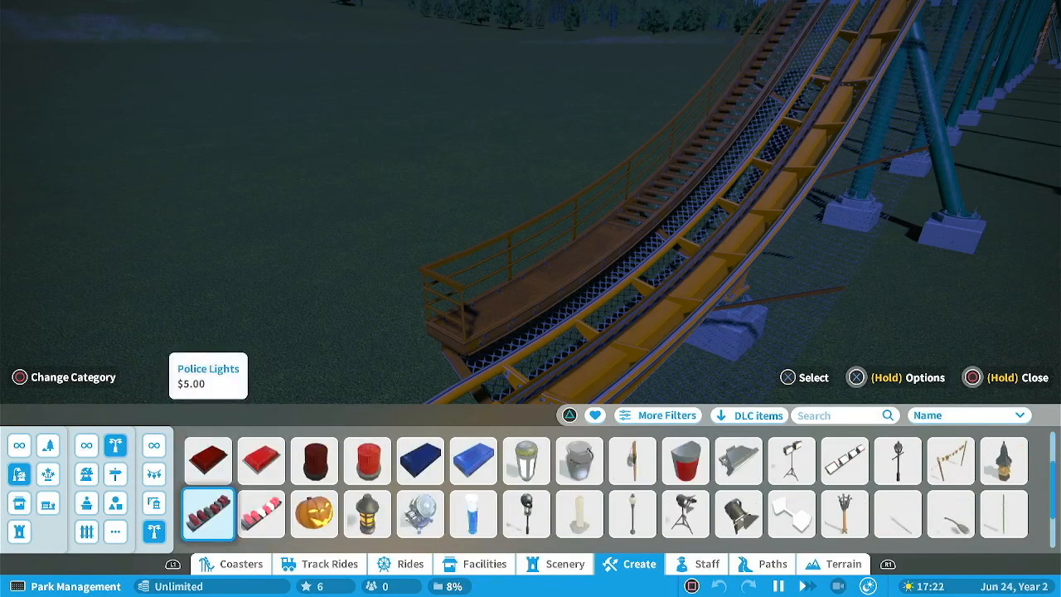
pyautogui.click(579, 514)
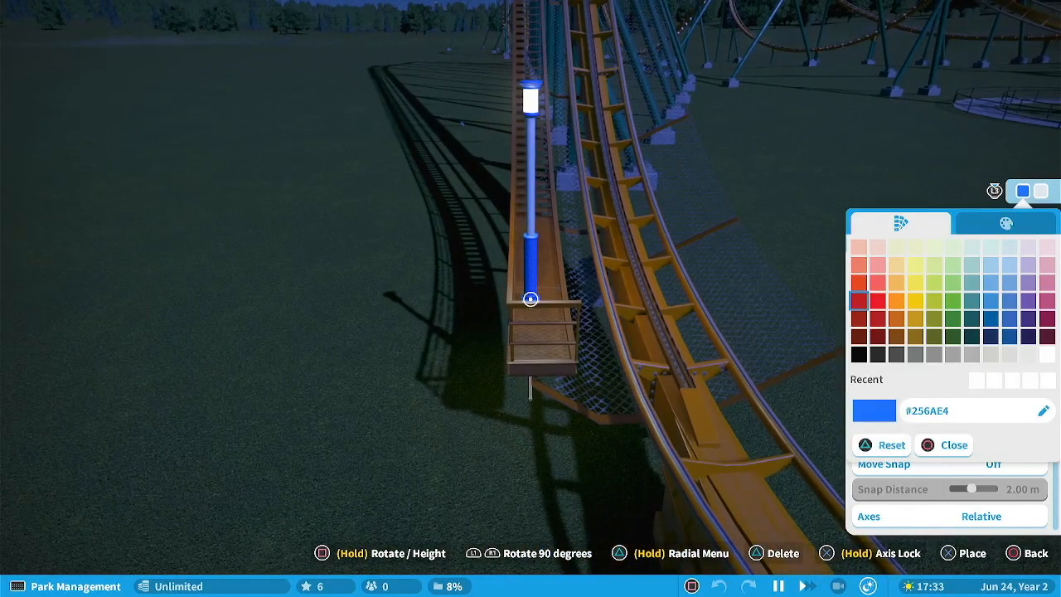
# Recolour the streetlamp, trying orange then settling on black for both swatches.
pyautogui.click(896, 301)
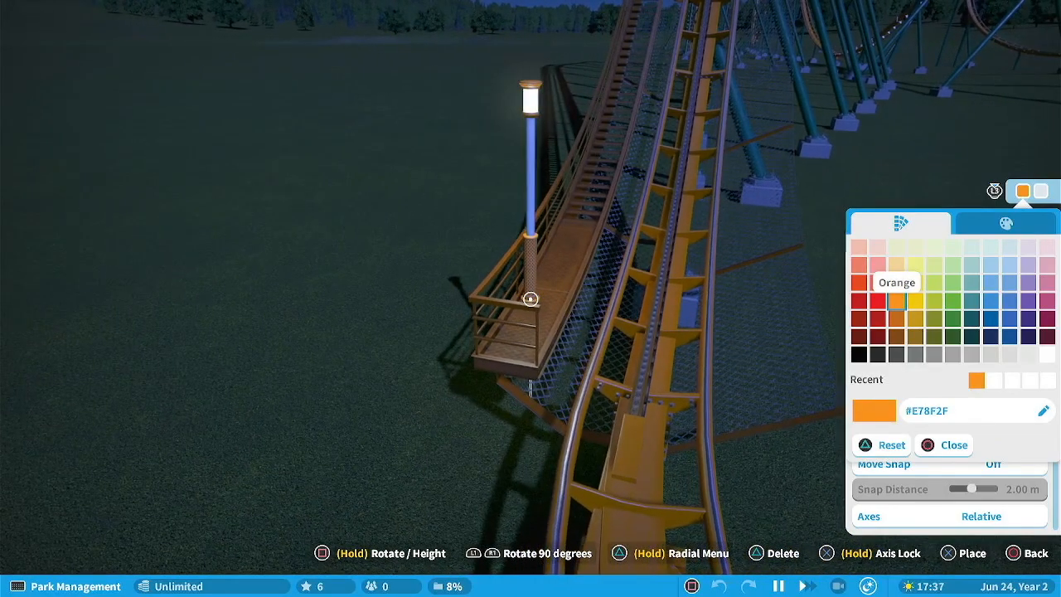
pyautogui.click(860, 352)
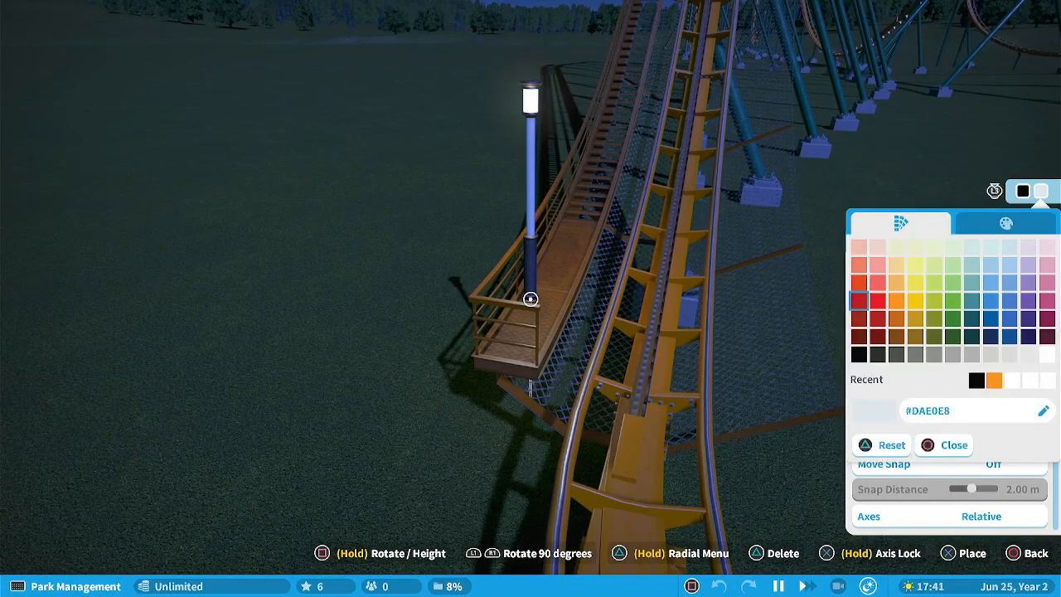
pyautogui.click(894, 322)
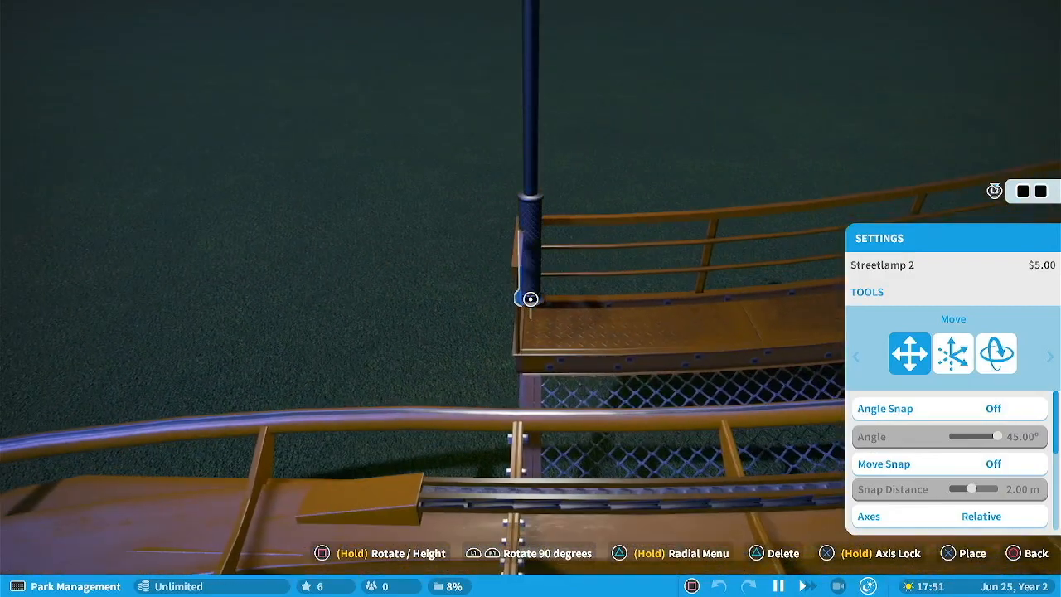
# Advanced-move the lamp onto the lift hill stairs with Move Snap on at 4.00 m.
pyautogui.click(954, 354)
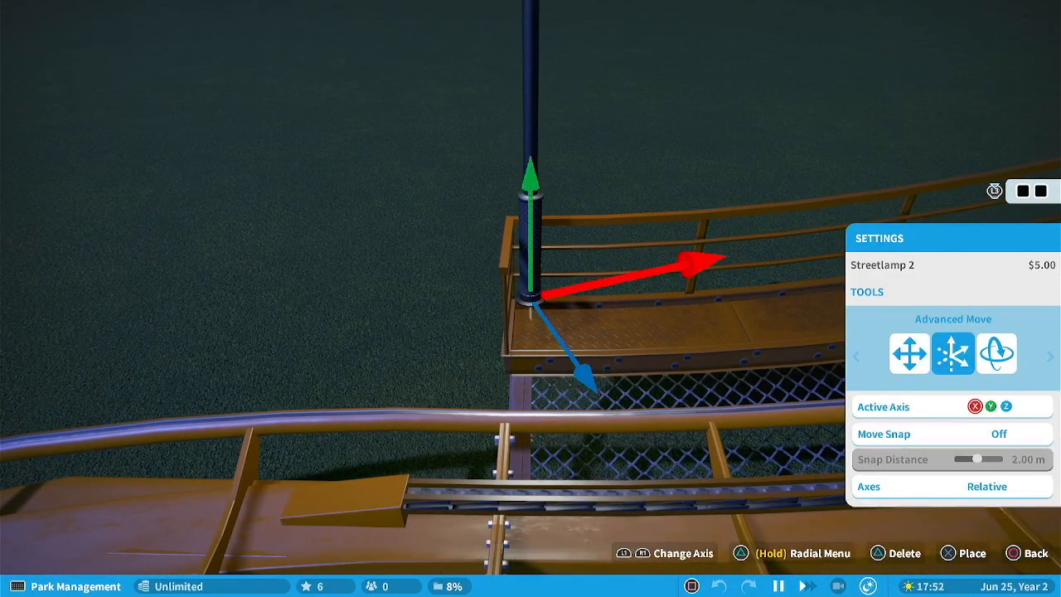
pyautogui.click(910, 353)
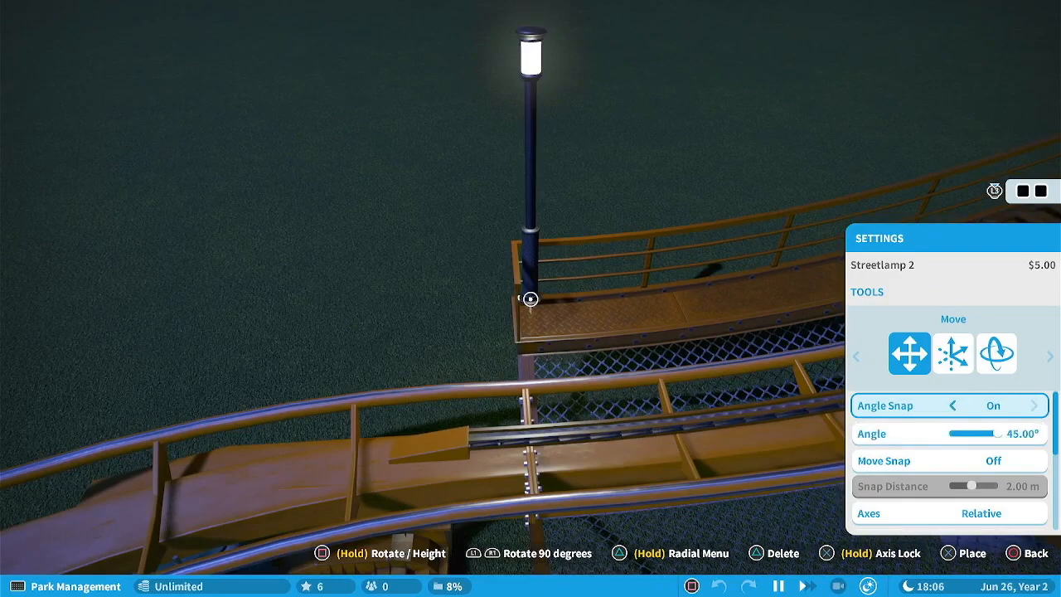
pyautogui.click(953, 353)
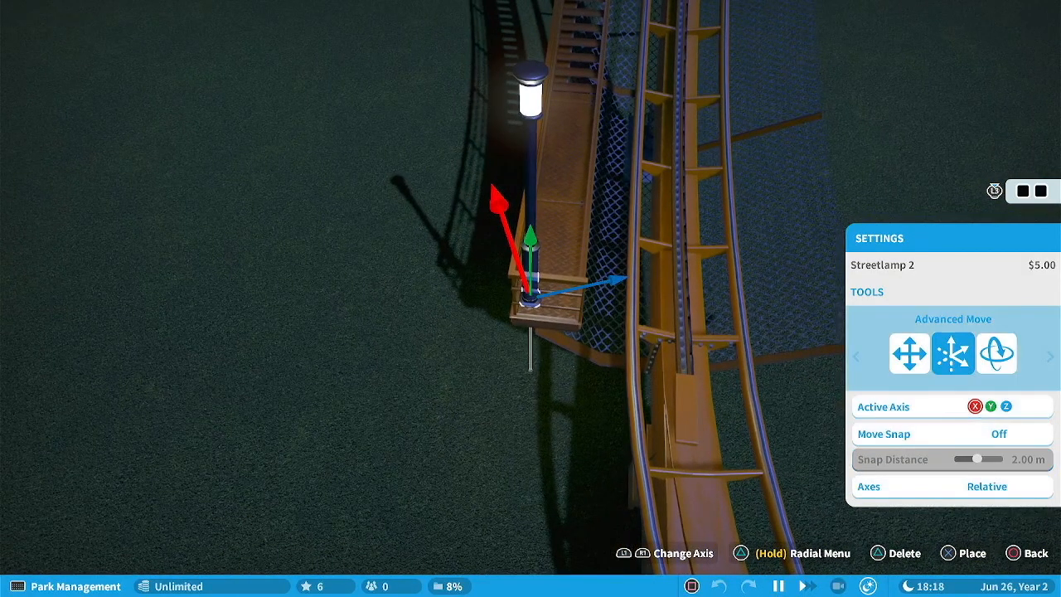
pyautogui.click(991, 406)
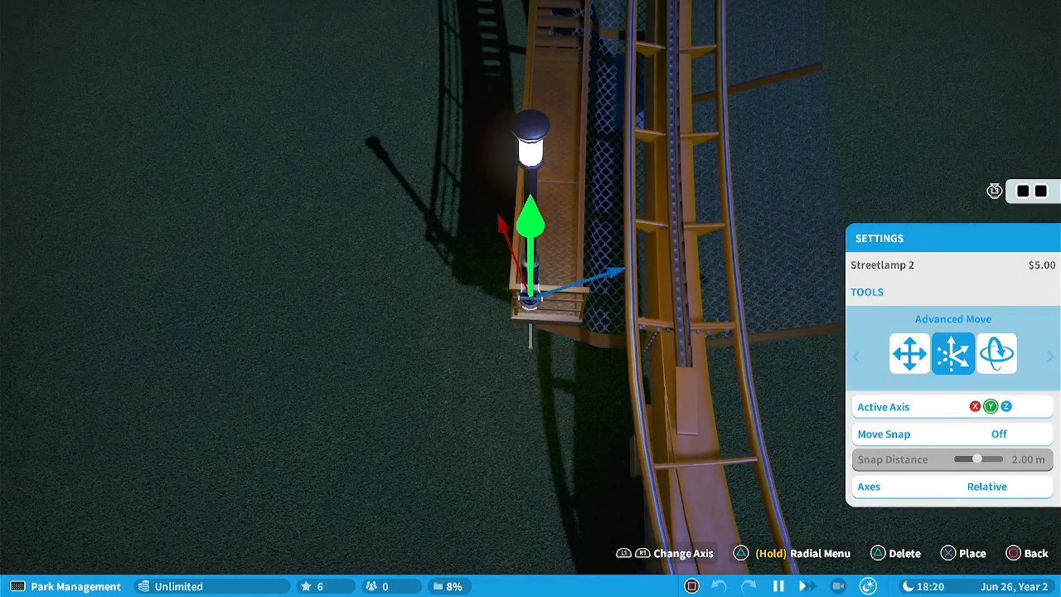
pyautogui.click(997, 353)
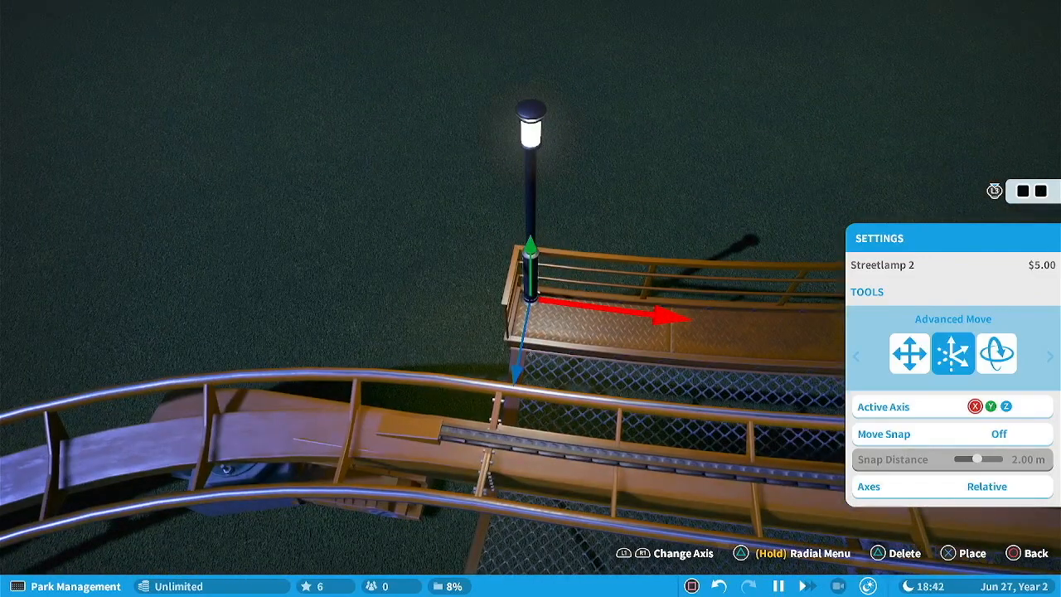
pyautogui.click(998, 434)
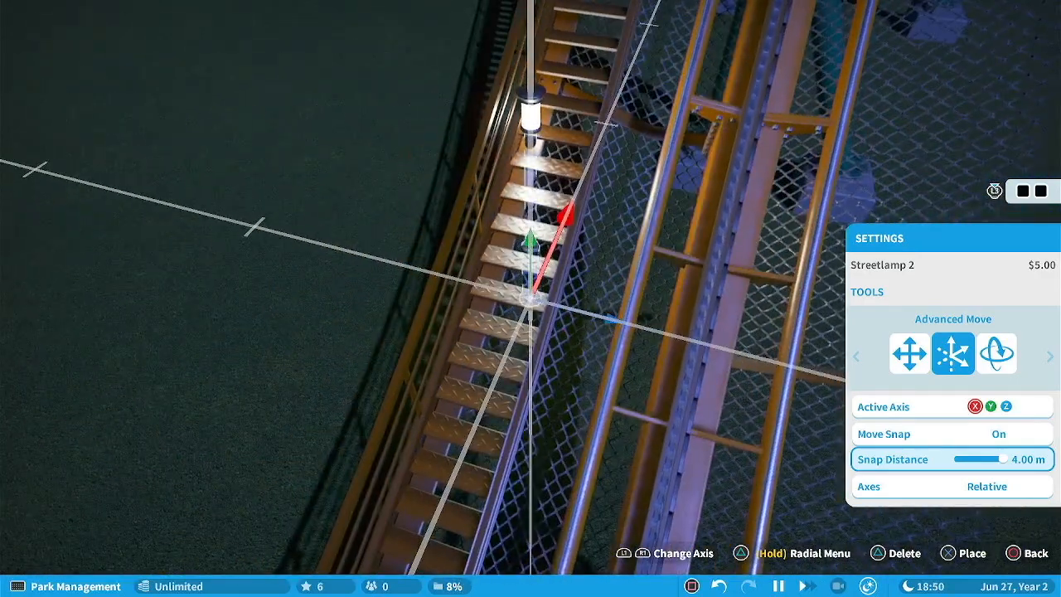
# Place streetlamp copies at 4 m intervals up the lift hill walkway.
pyautogui.click(999, 433)
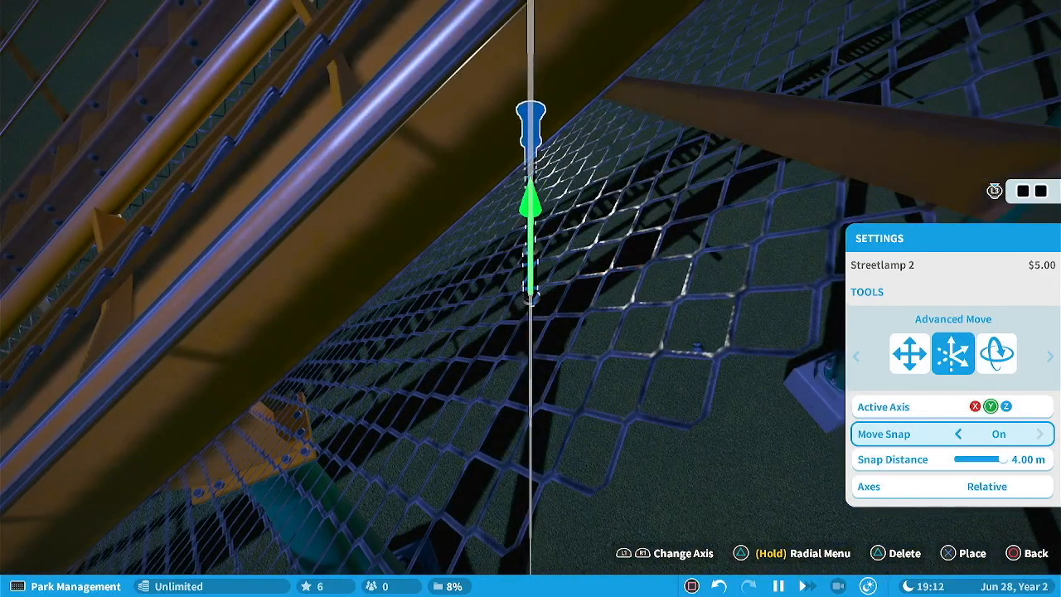
pyautogui.click(1040, 433)
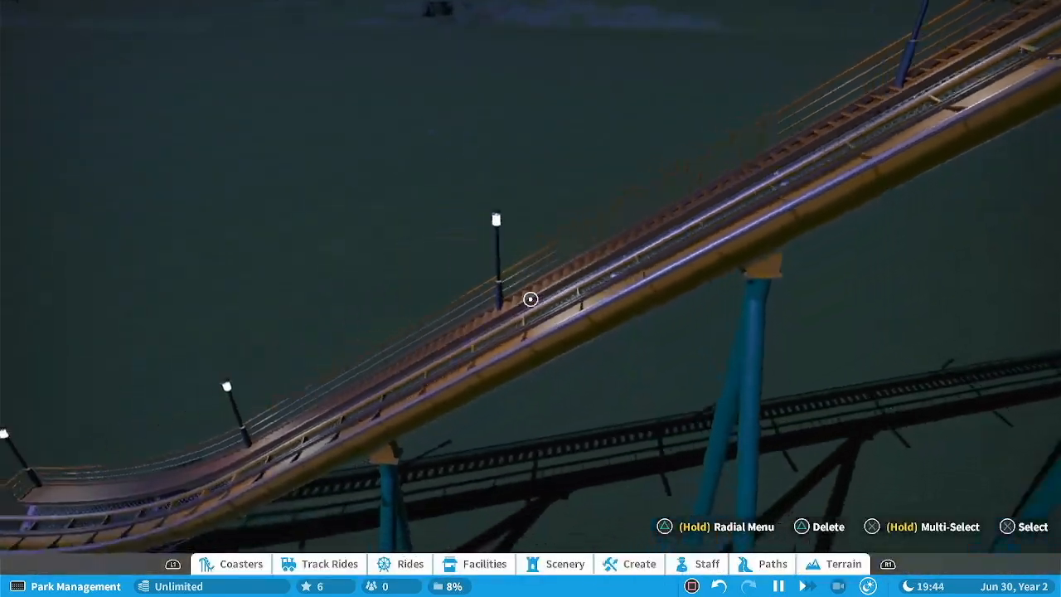
# Multi-select the lift hill lamps into one group and confirm for Advanced Move.
pyautogui.click(902, 526)
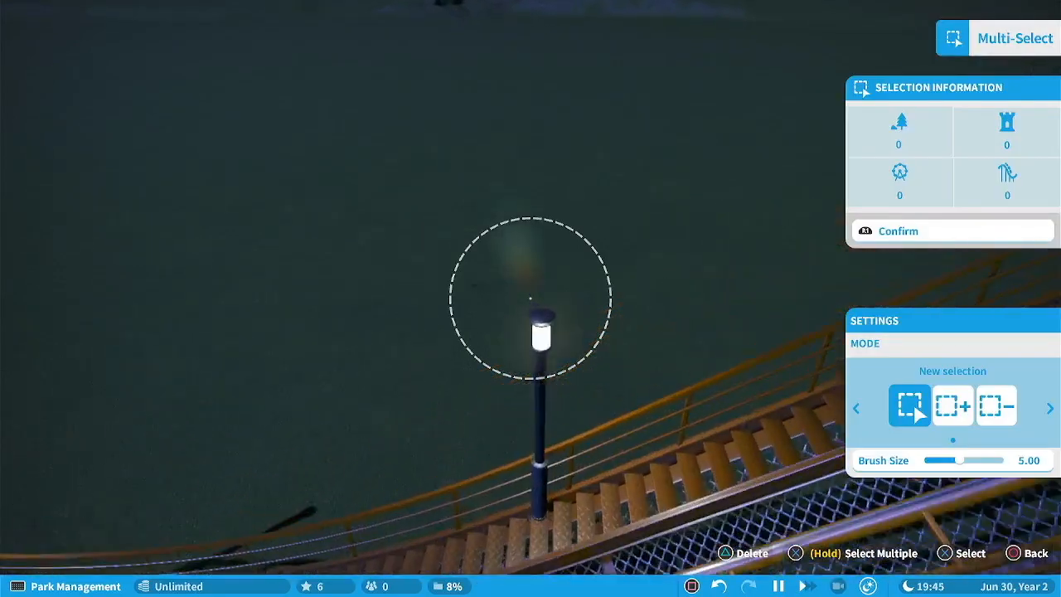
pyautogui.click(953, 406)
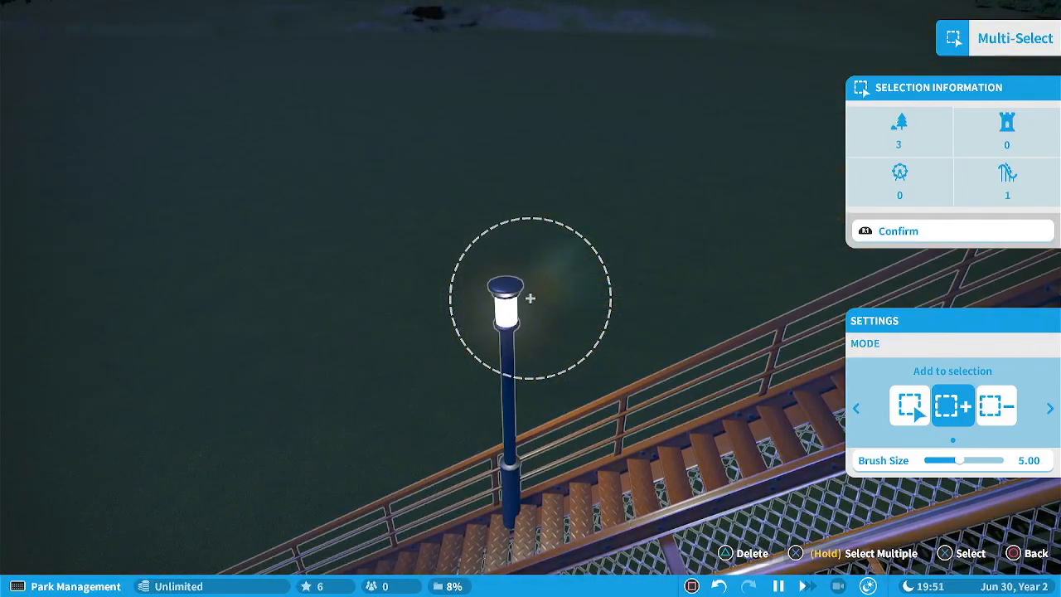
pyautogui.click(998, 405)
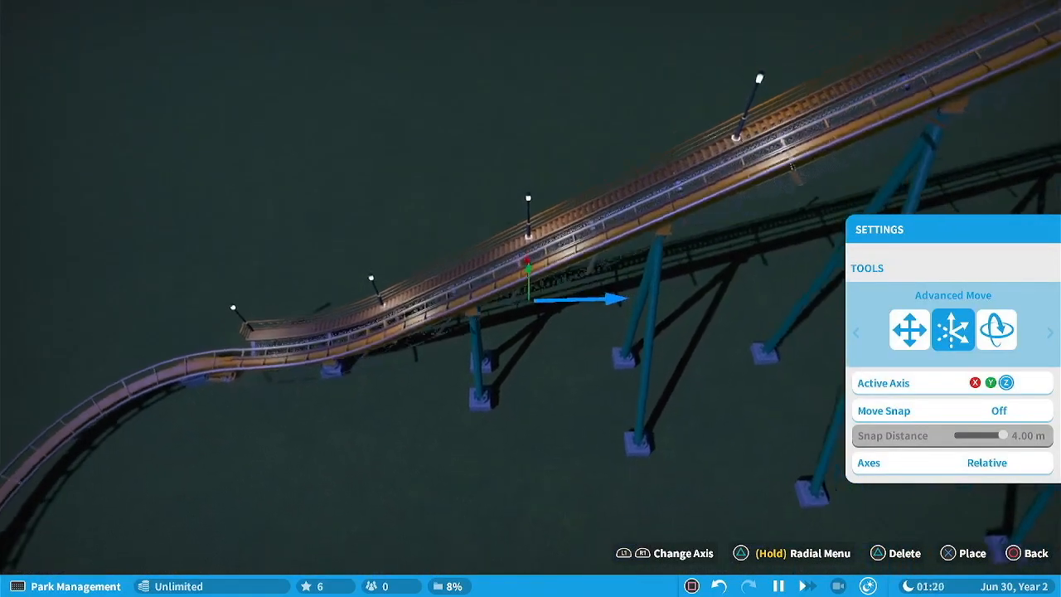
# Move the lamp group with snapping on, place it, and select the Streetlamp 2 colour swatch.
pyautogui.click(999, 410)
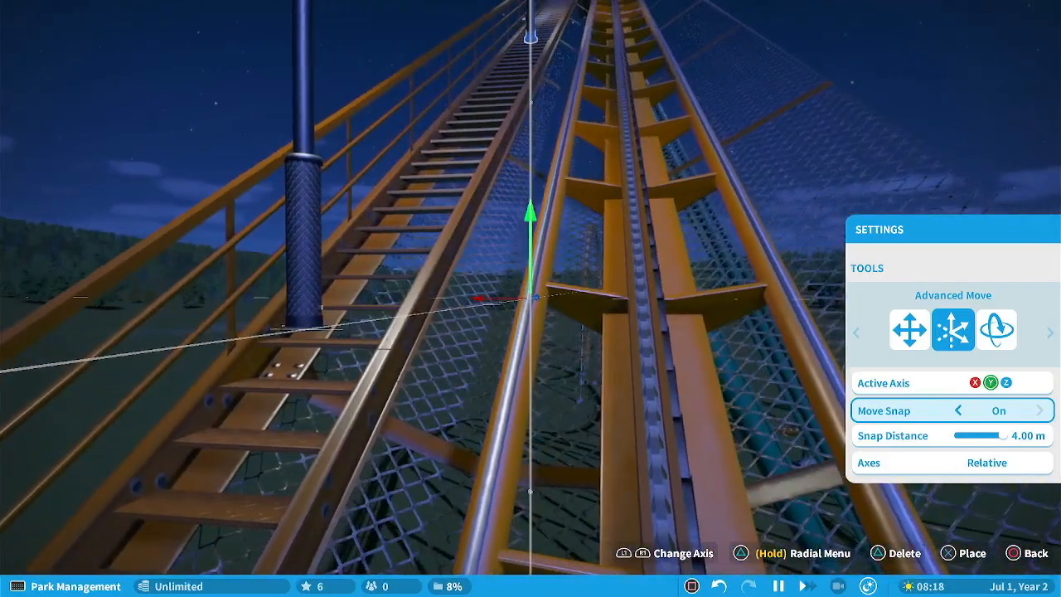
pyautogui.click(1040, 410)
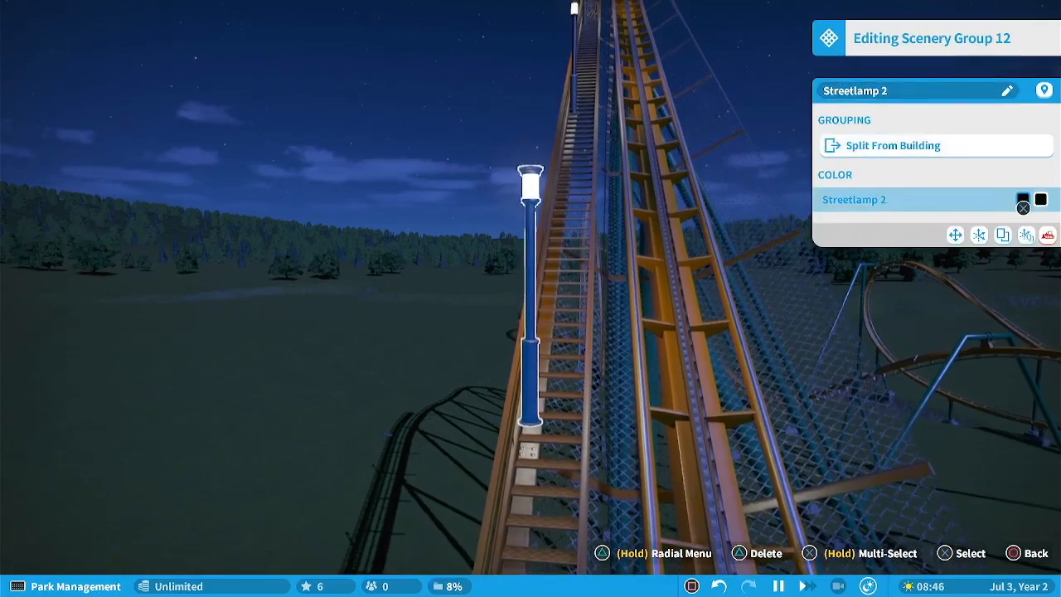
# Start an Advanced Move of Streetlamp 2 within Scenery Group 12 at 4.00 m snap.
pyautogui.click(955, 235)
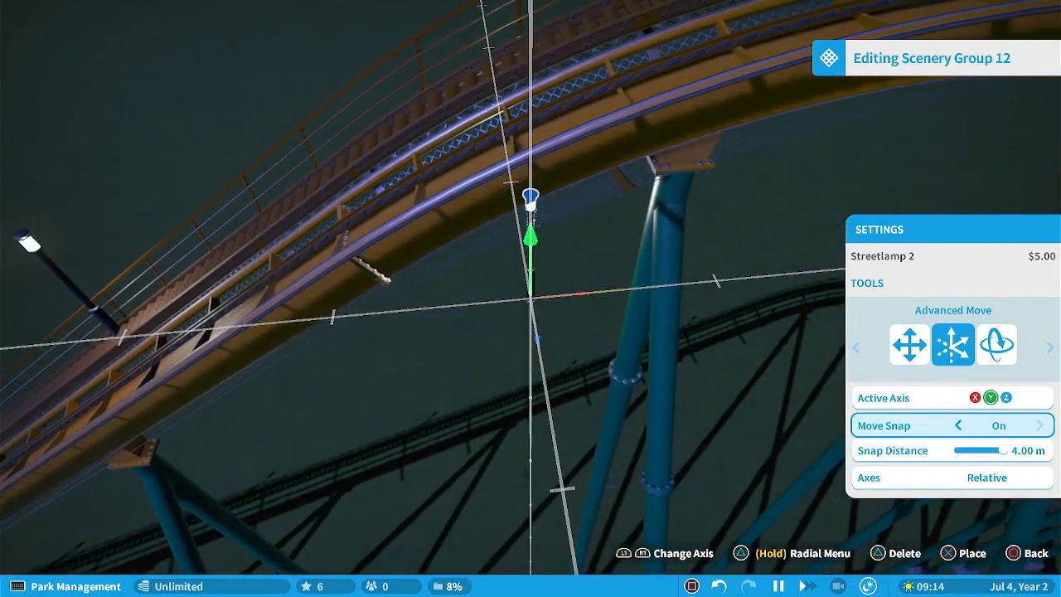
# With Move Snap off, place the streetlamp at the lower end of the walkway and exit editing.
pyautogui.click(1041, 425)
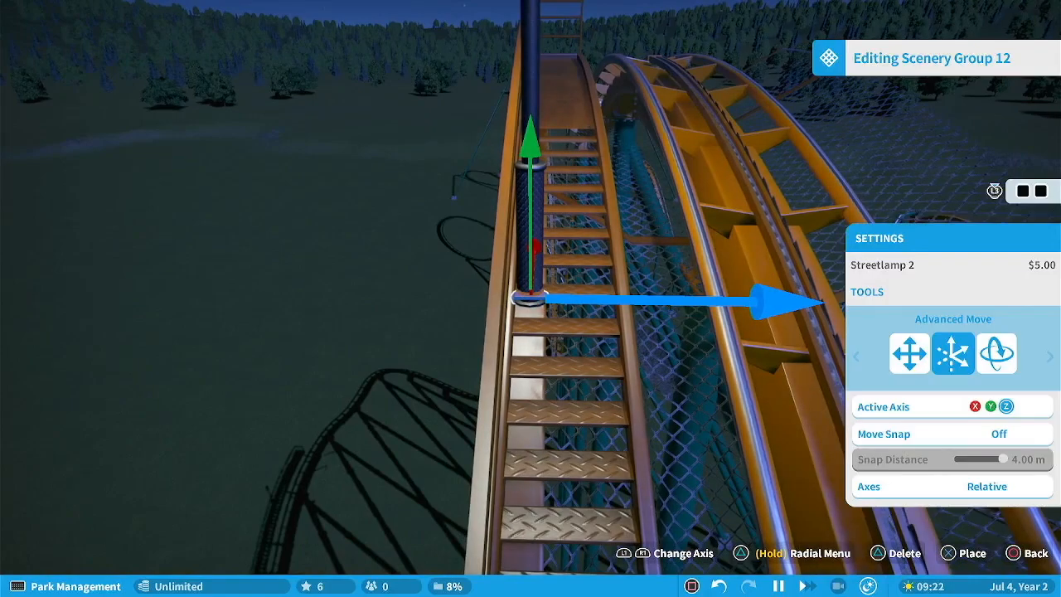
pyautogui.click(998, 434)
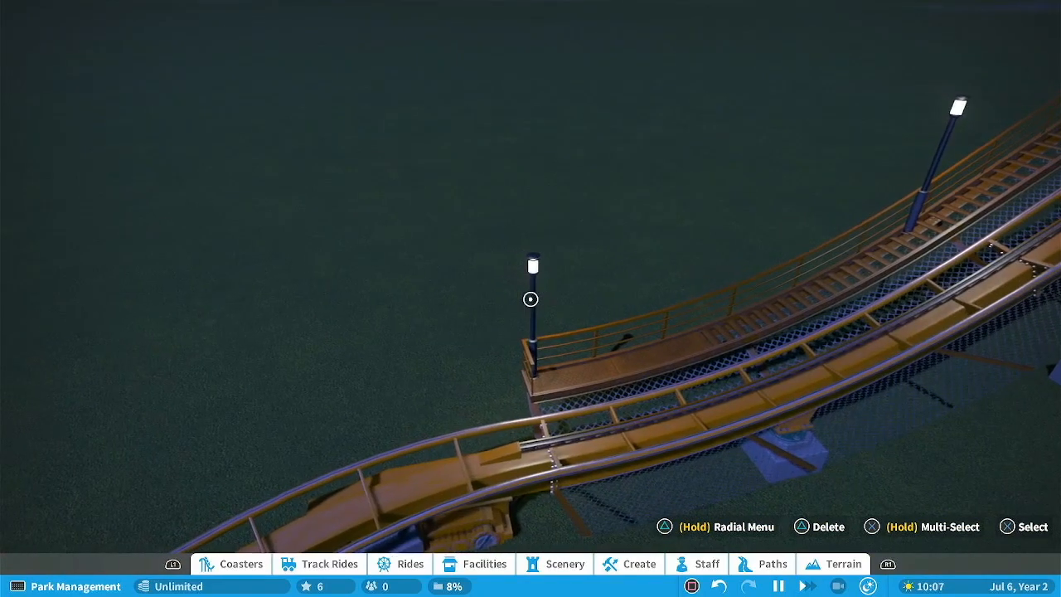
# Drop a Streetlamp 2 on the station walkway beside the train and refine its position and rotation.
pyautogui.click(531, 299)
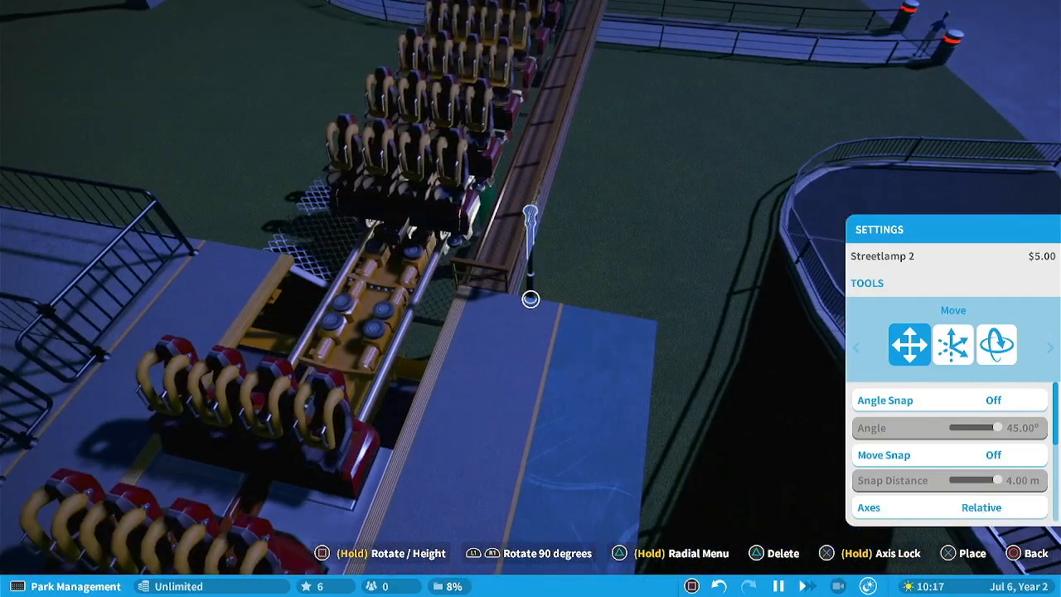
pyautogui.click(953, 344)
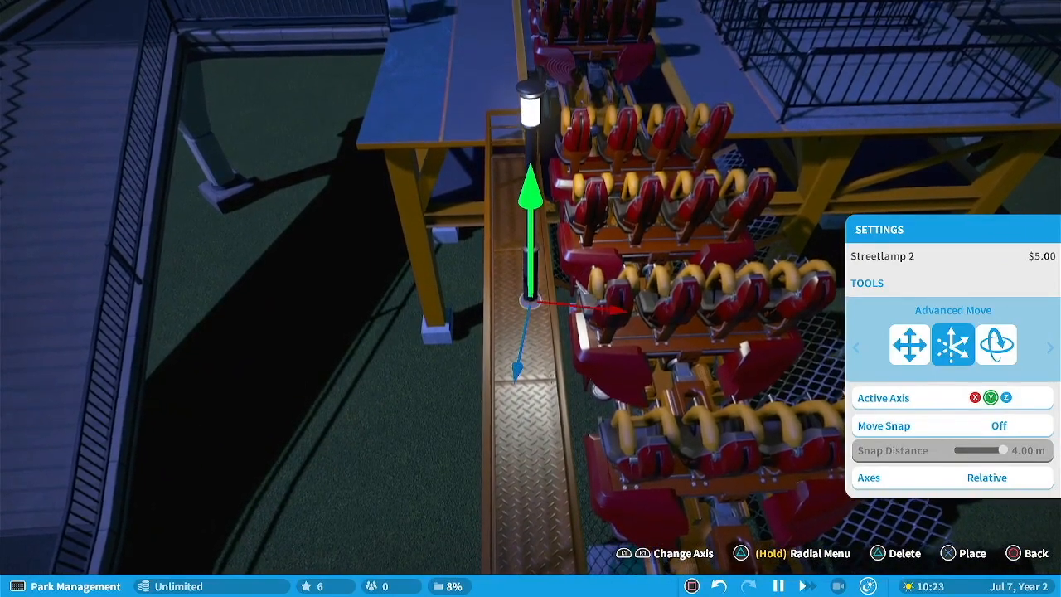
pyautogui.click(997, 343)
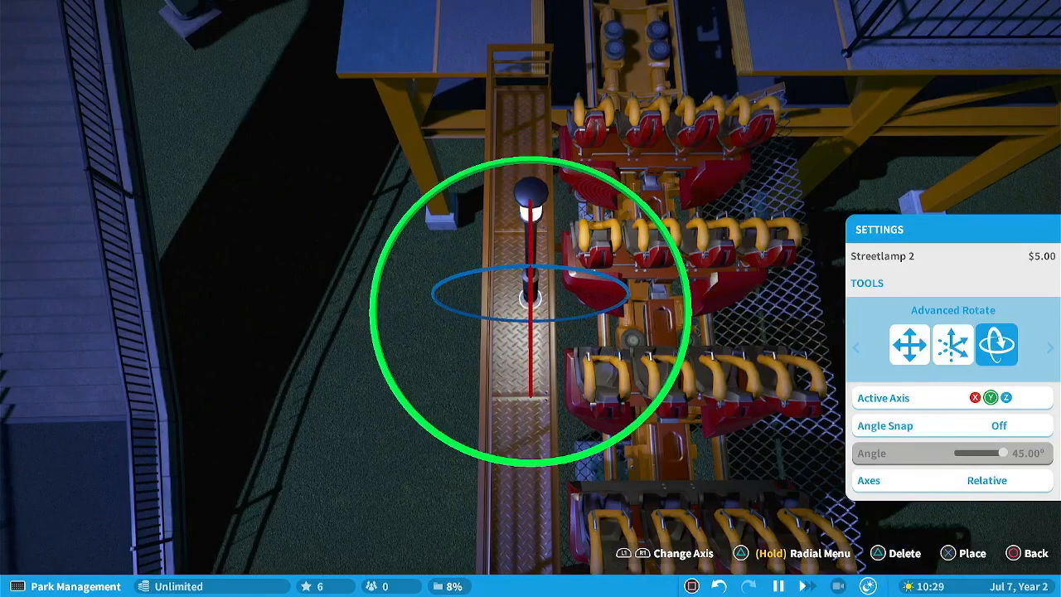
pyautogui.click(908, 345)
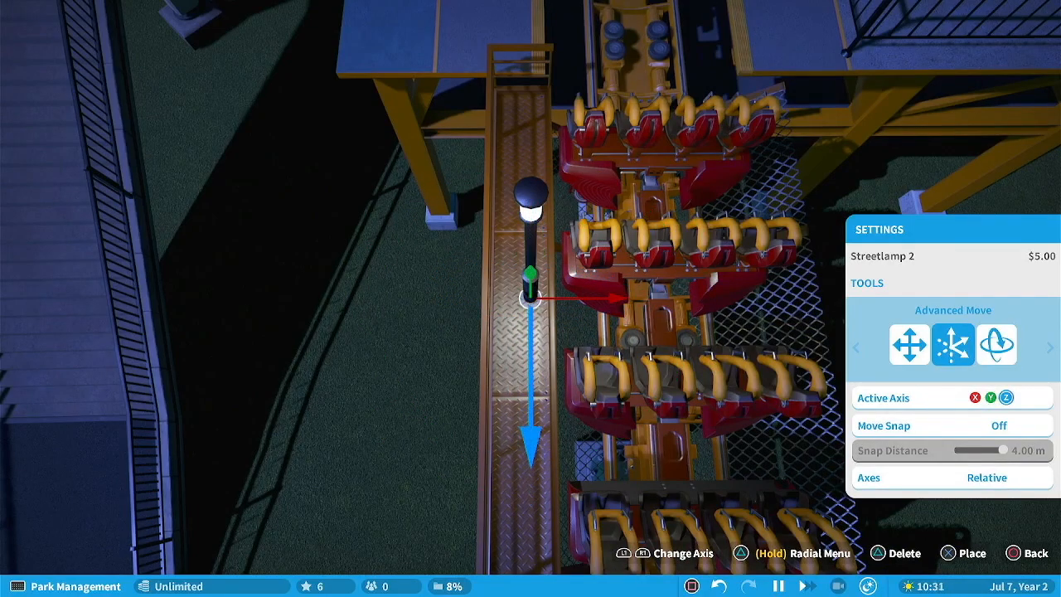